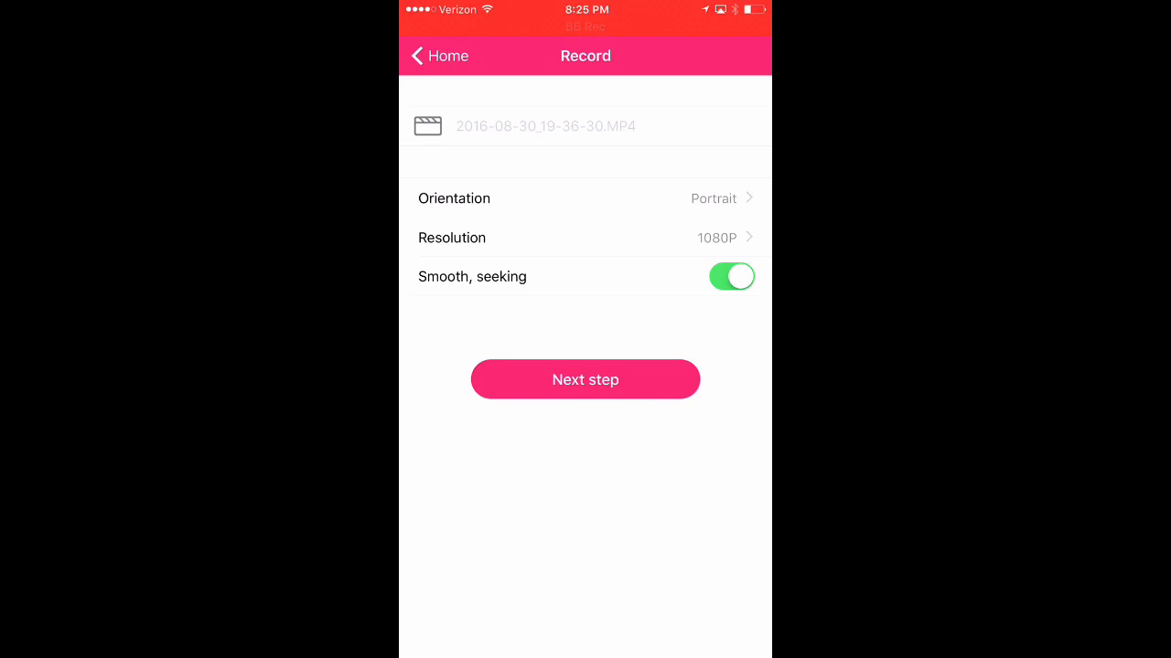
left_click(732, 277)
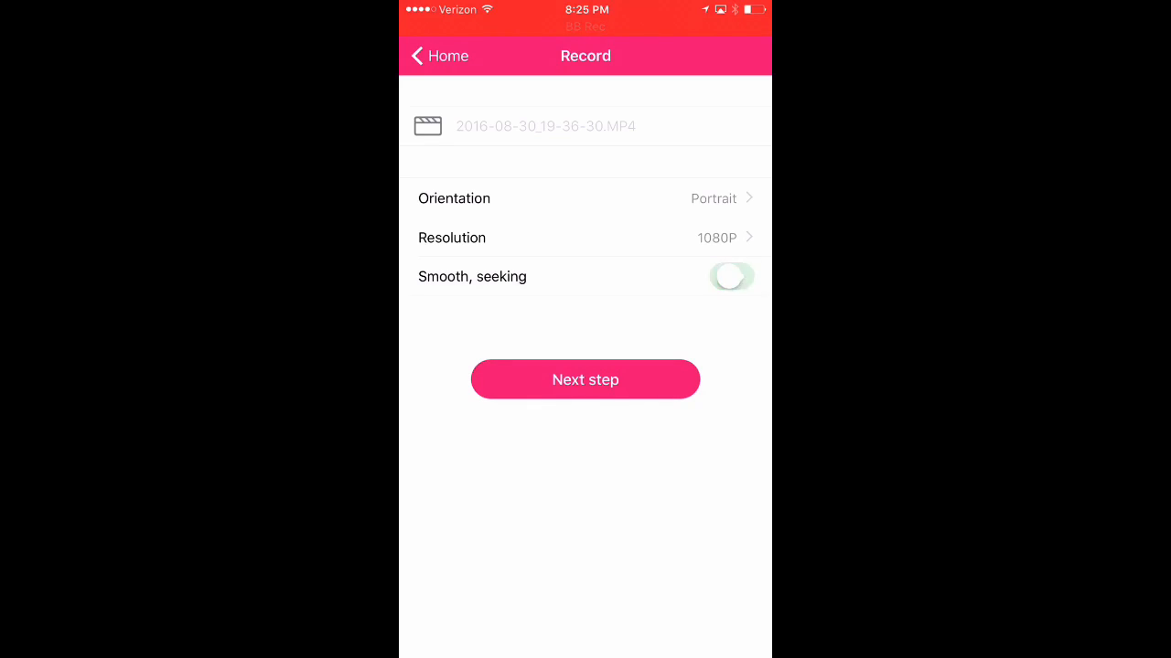
left_click(731, 277)
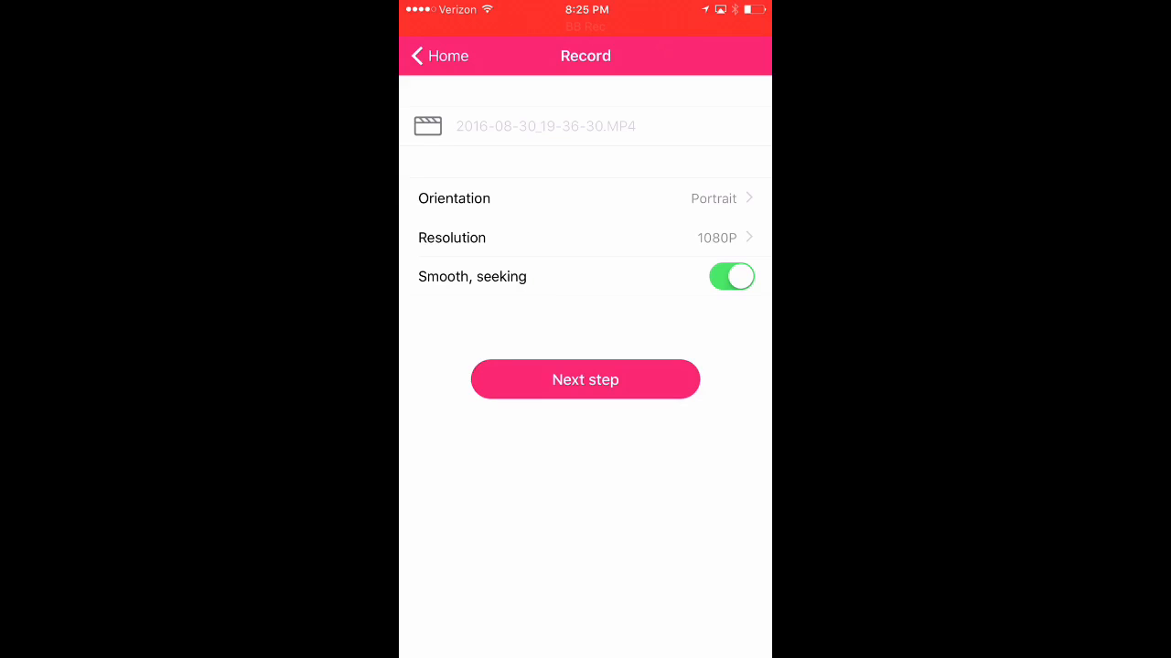